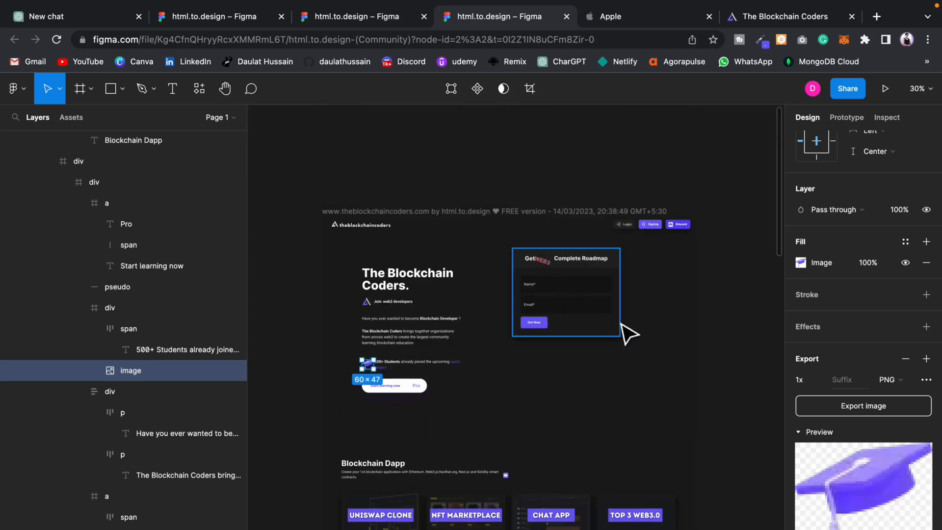
Step: Scroll through the imported Blockchain Coders design to review it
scroll("down", 3)
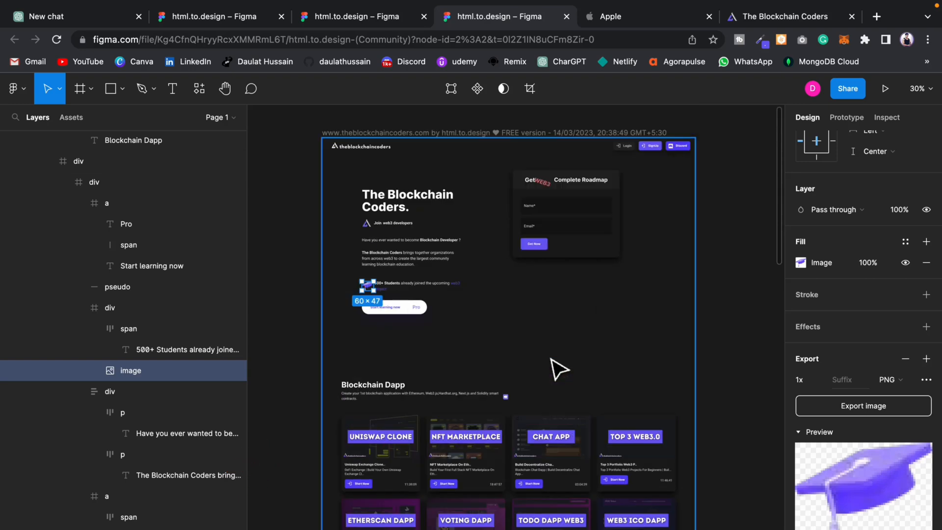
mouse_move(548, 362)
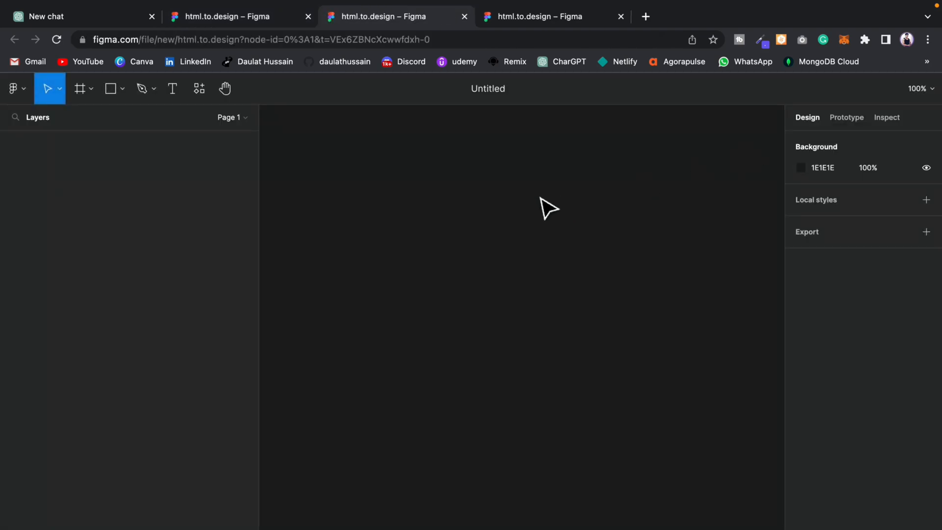
left_click(198, 89)
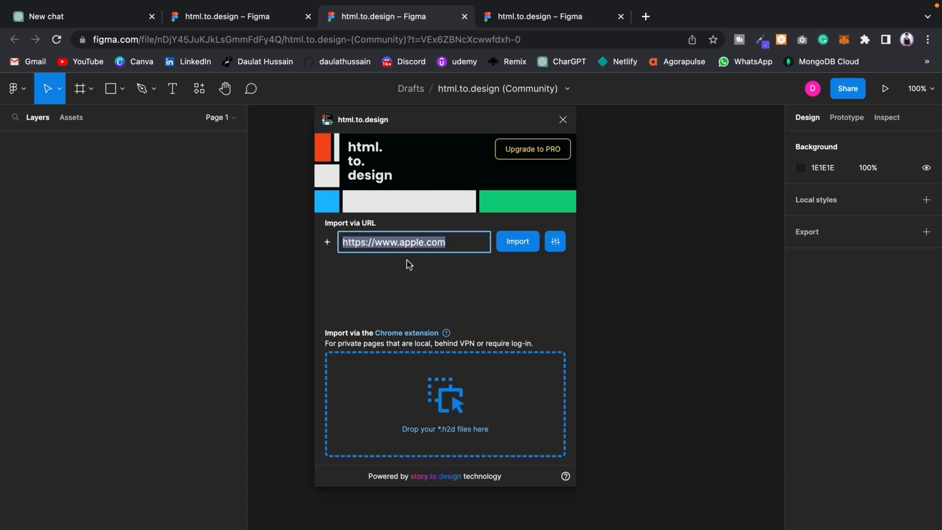
mouse_move(408, 257)
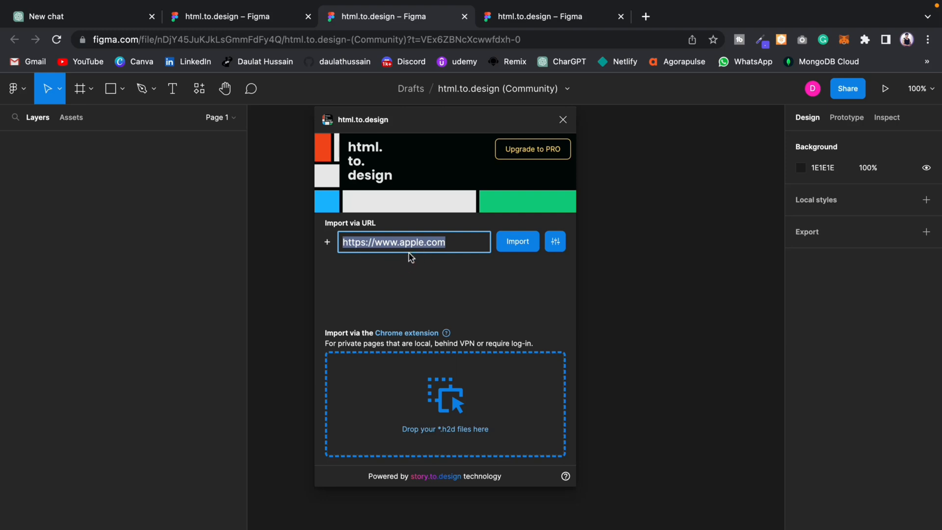
Step: Search 'apple' in a new Chrome tab and browse Apple's official homepage
left_click(645, 16)
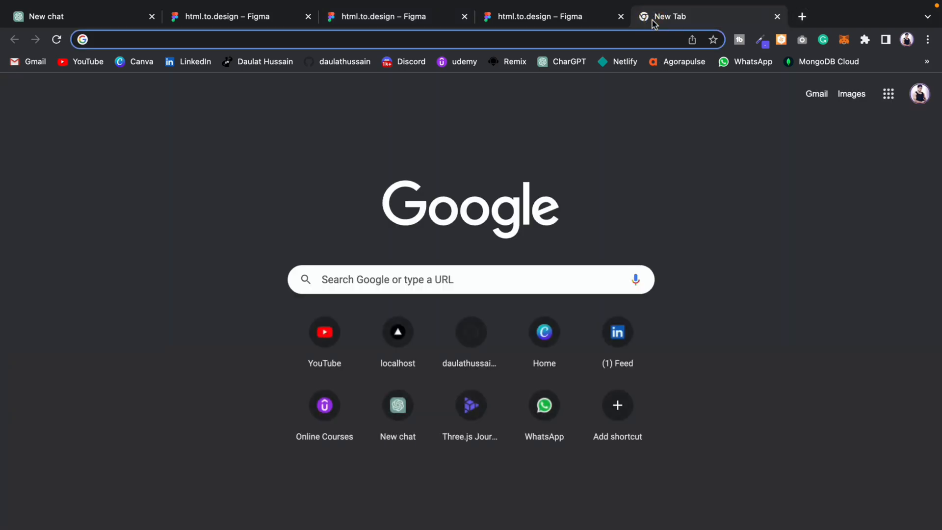
type("apple")
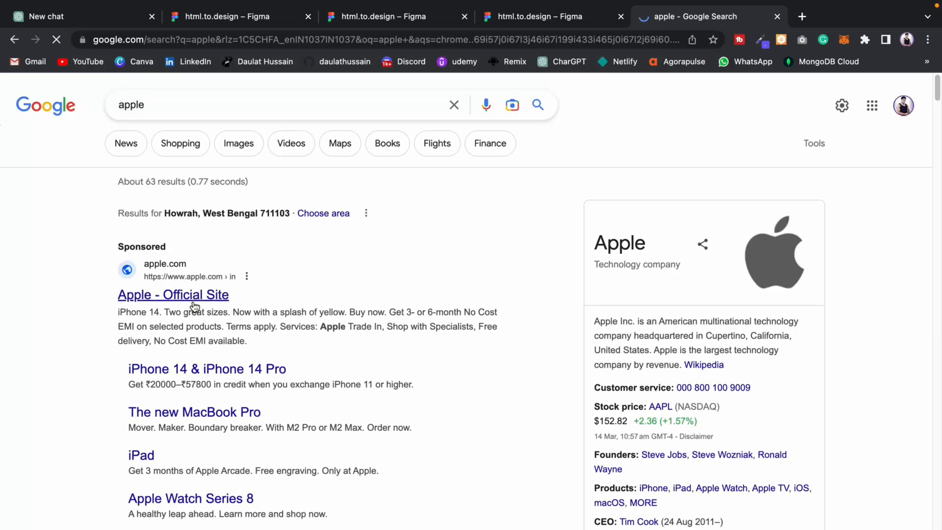
left_click(174, 295)
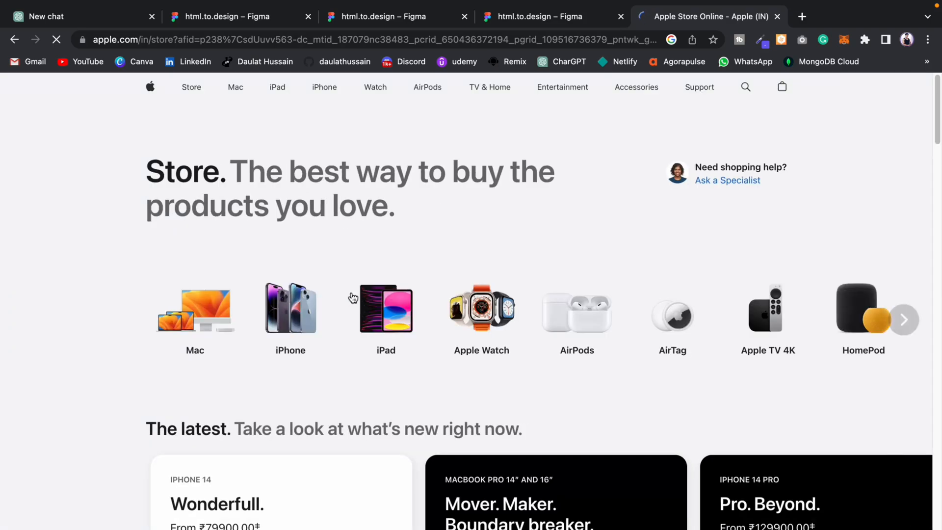
scroll("down", 3)
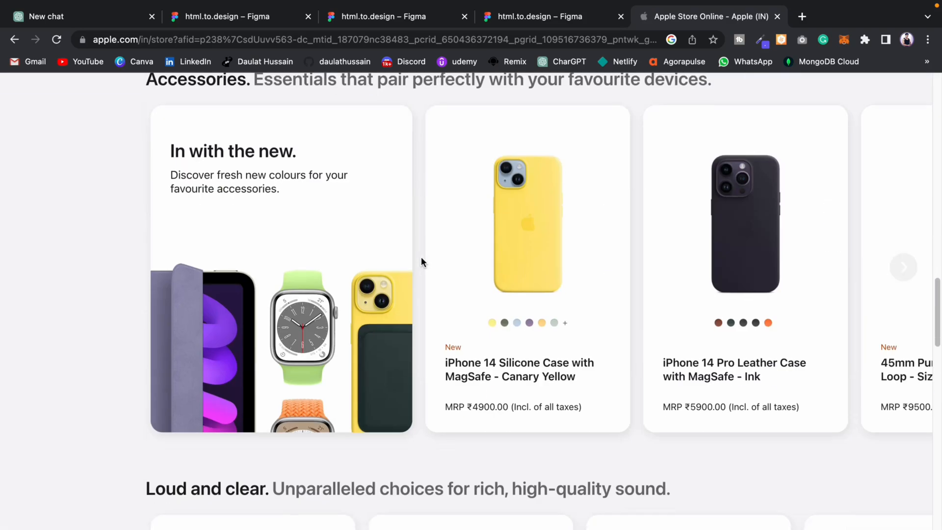
scroll("down", 3)
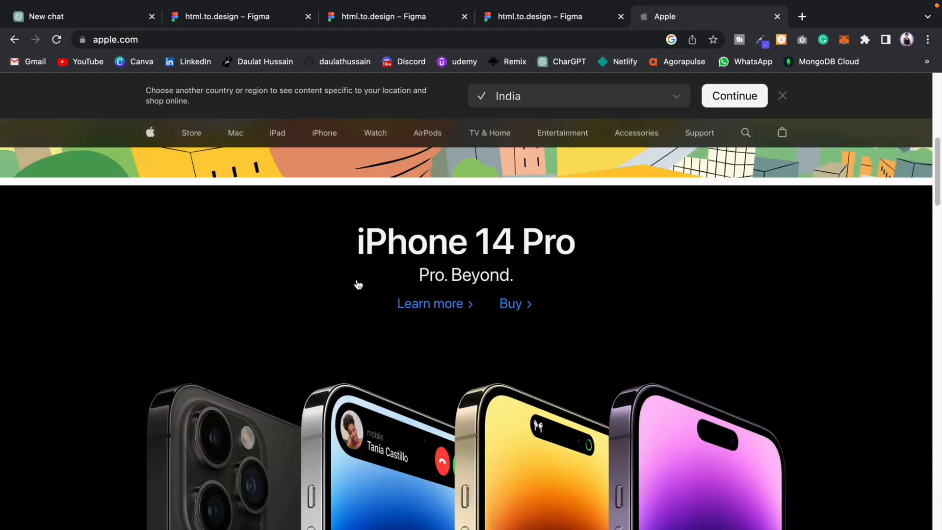
scroll("down", 3)
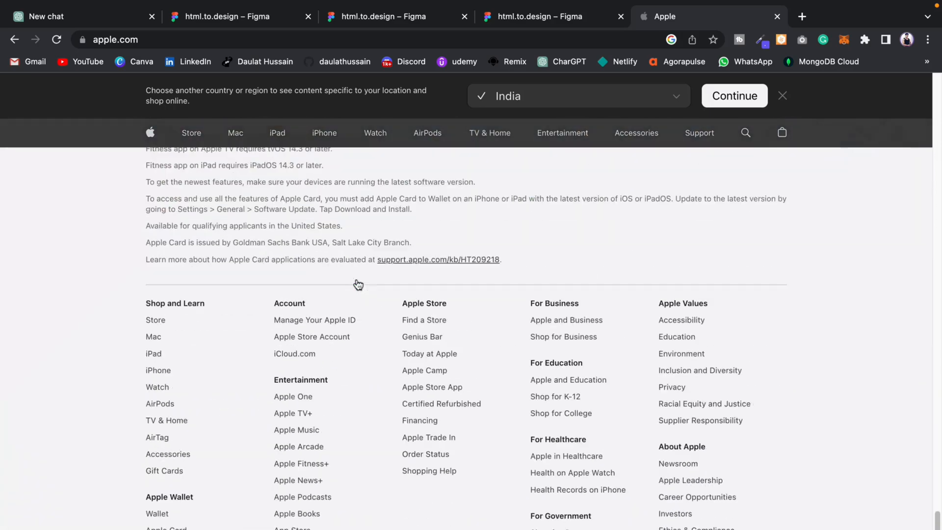
Step: Copy the apple.com address and return to the Figma importer
left_click(115, 40)
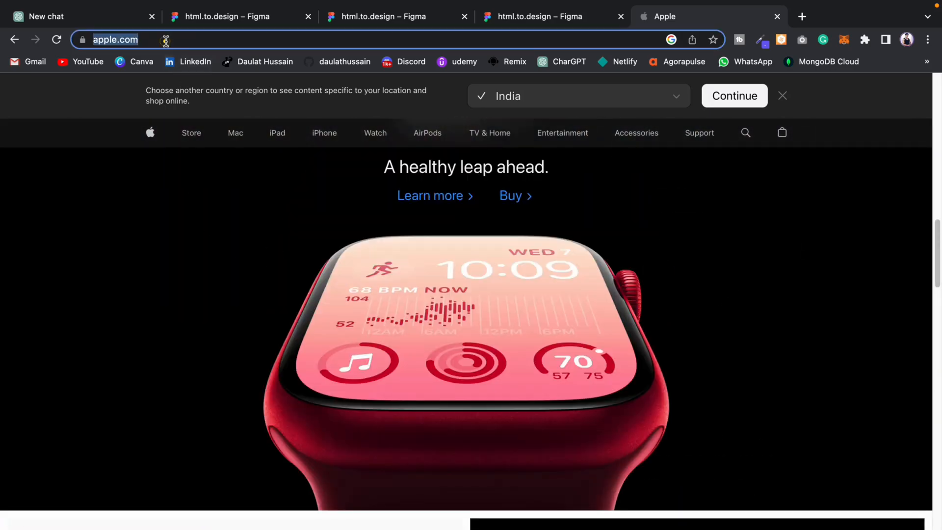
left_click(538, 16)
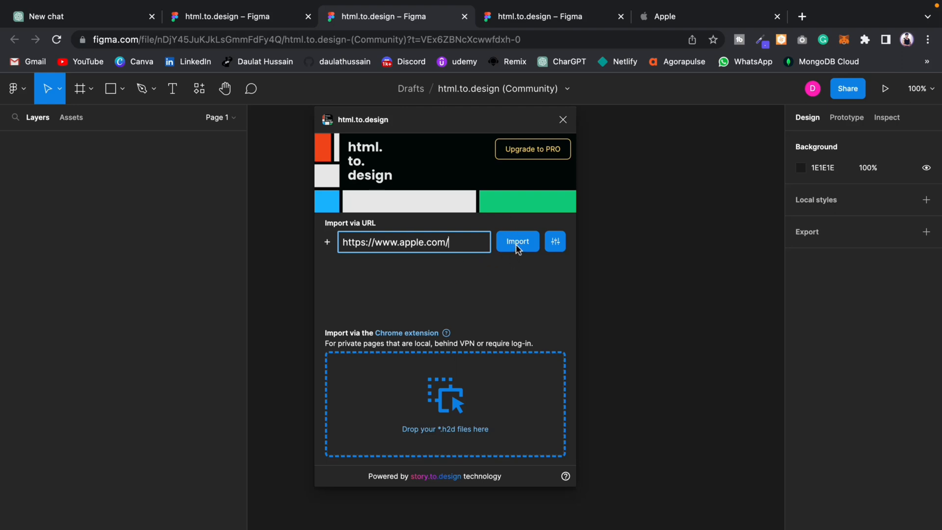
Step: Import the apple.com page onto the canvas and dismiss the missing-fonts summary
left_click(516, 241)
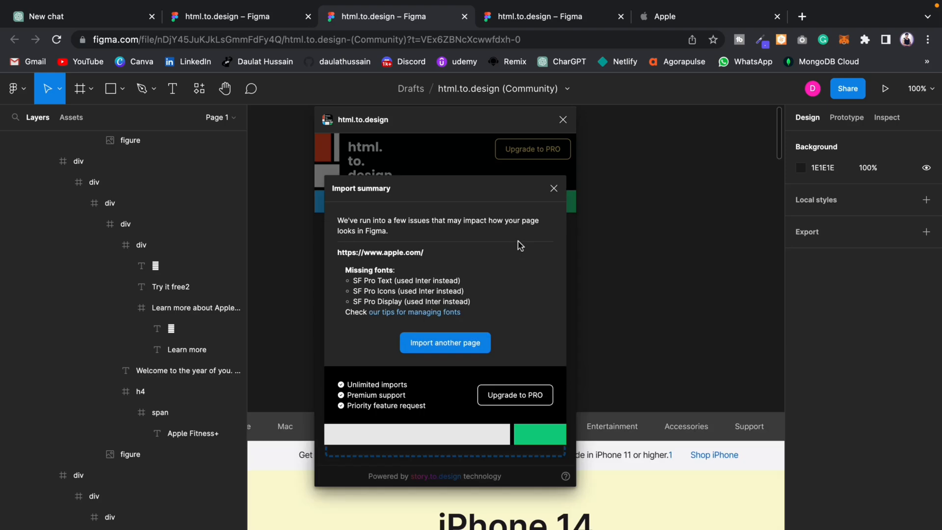
mouse_move(573, 383)
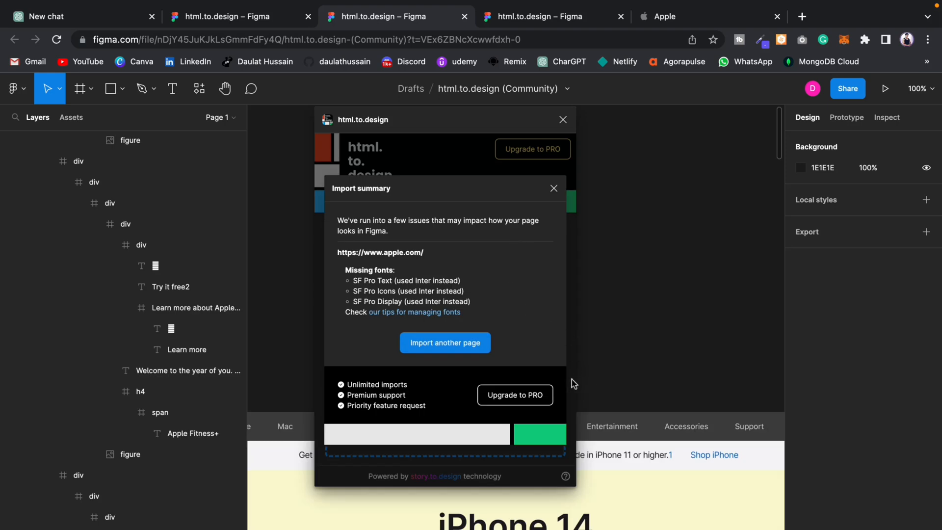
left_click(553, 187)
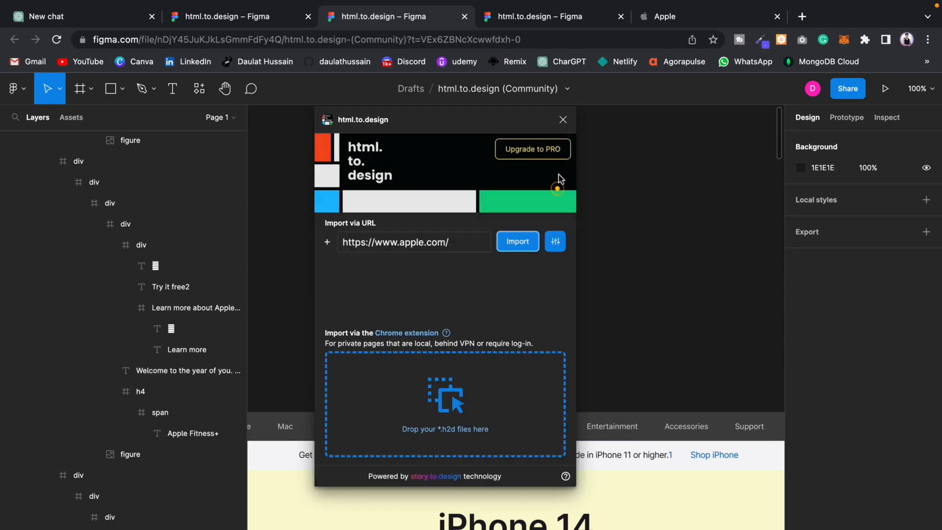
left_click(562, 120)
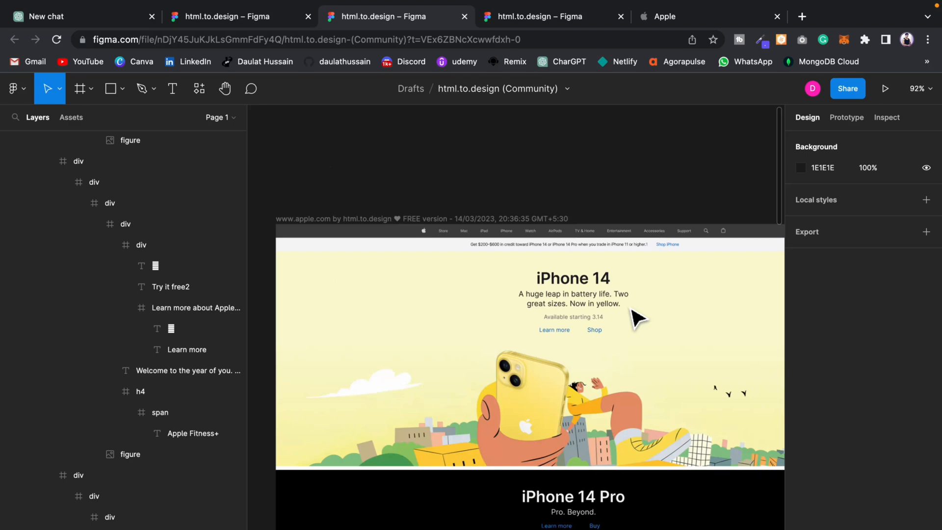
Step: Review the imported Apple frame and compare it with the live site in Chrome
scroll("down", 3)
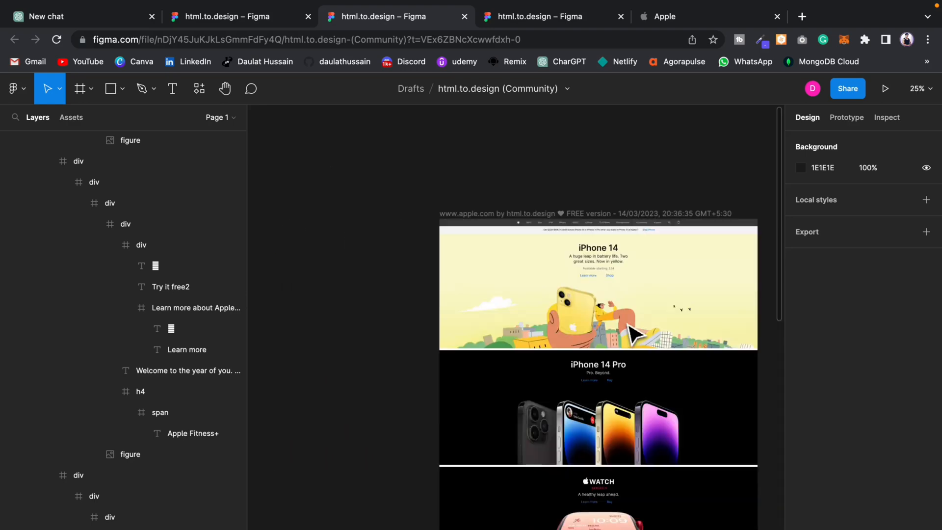
scroll("down", 3)
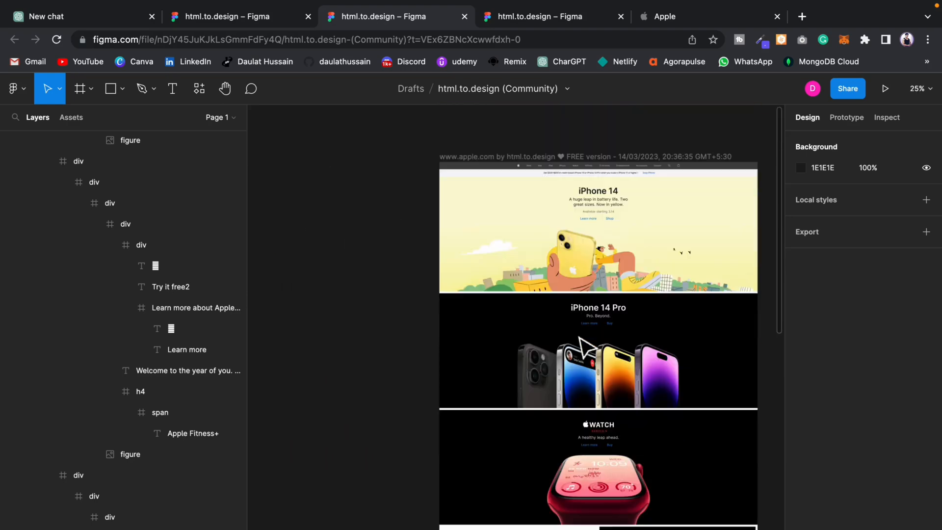
scroll("down", 3)
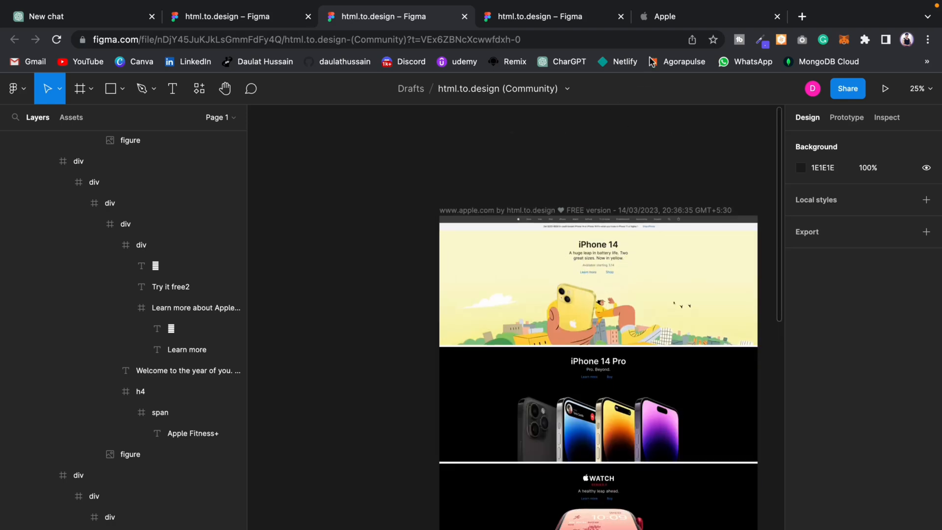
left_click(688, 16)
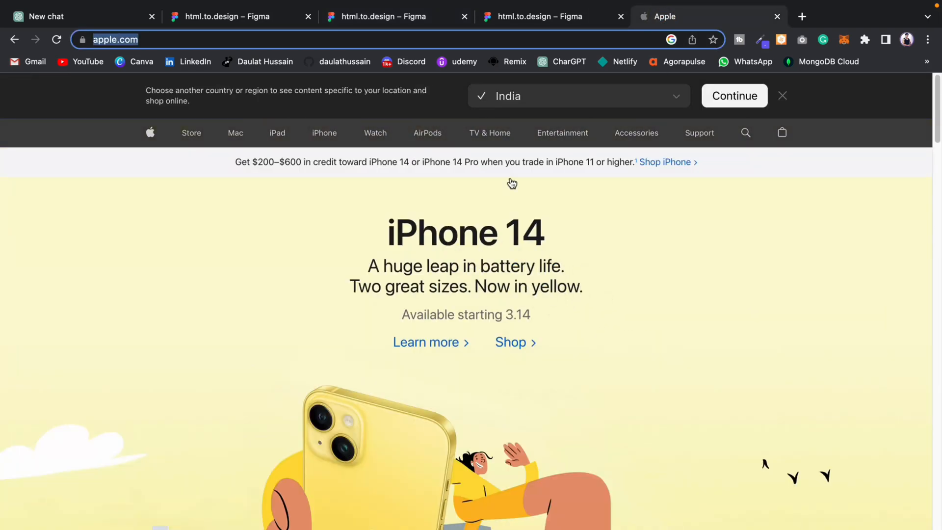
left_click(533, 16)
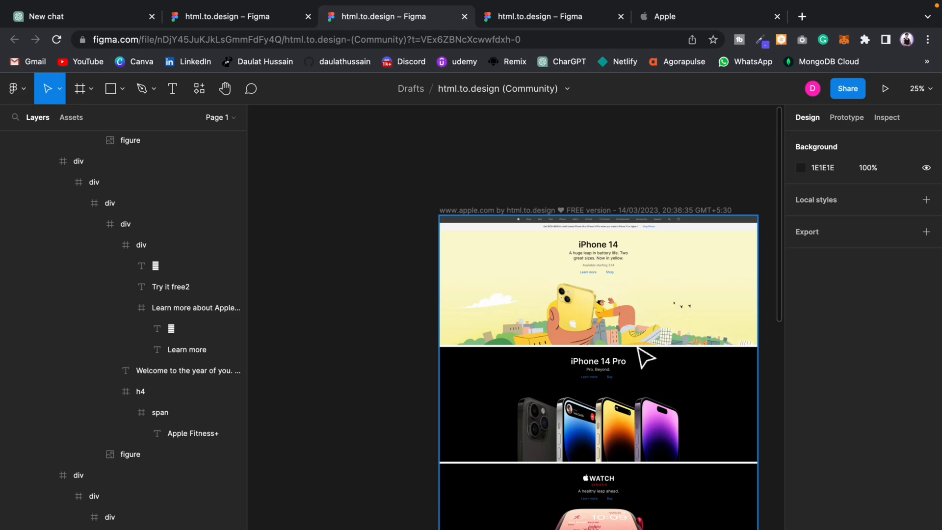
Step: Replace the 'iPhone 14' headline text with 'da' and scroll on through the design
scroll("down", 3)
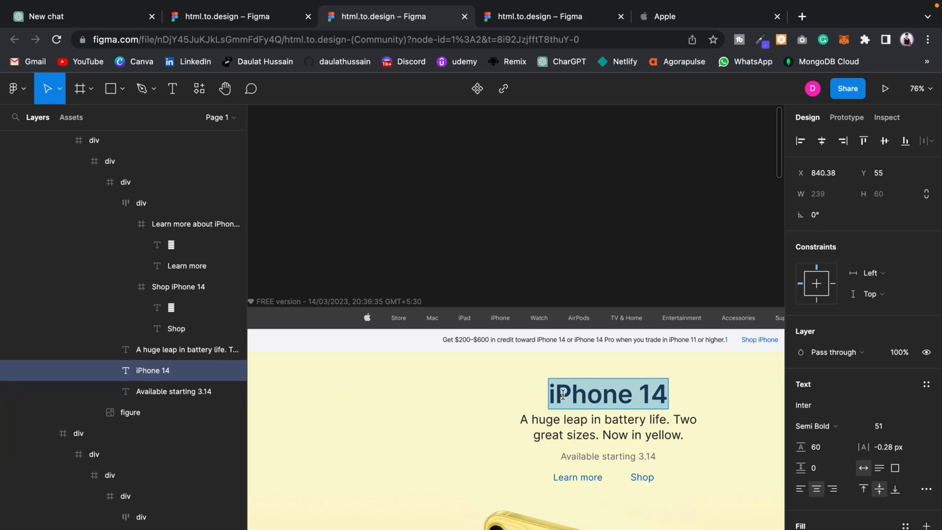
type("daulat Hussain")
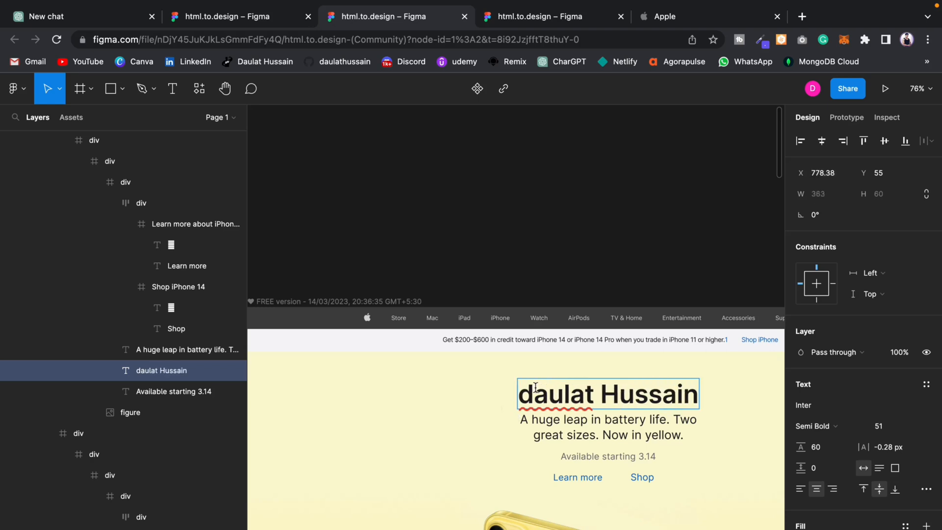
left_click(607, 314)
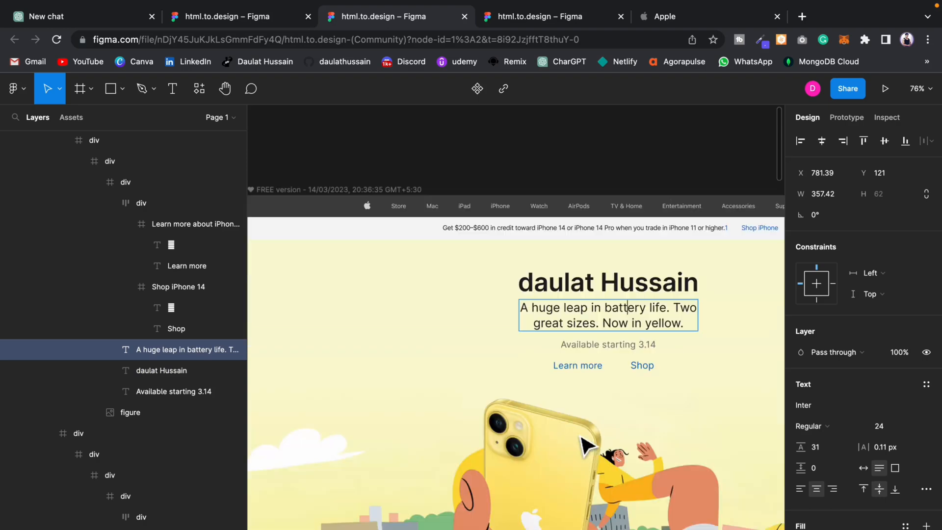
scroll("down", 3)
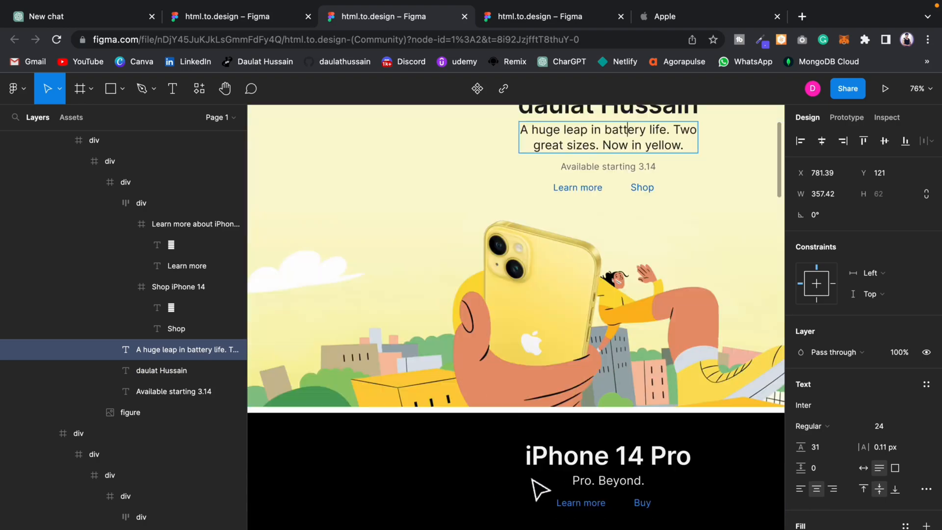
scroll("down", 3)
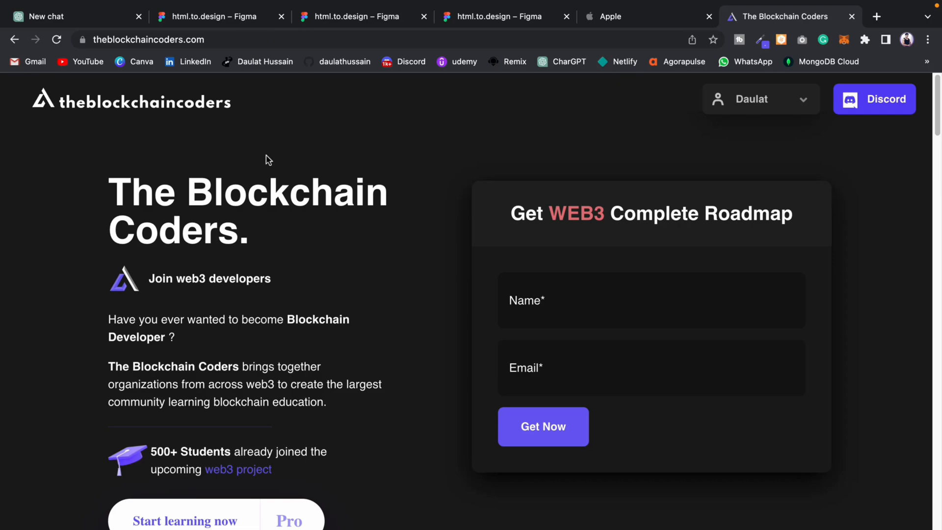
Step: Select theblockchaincoders.com address and switch to the Figma file with its imported design
scroll("down", 3)
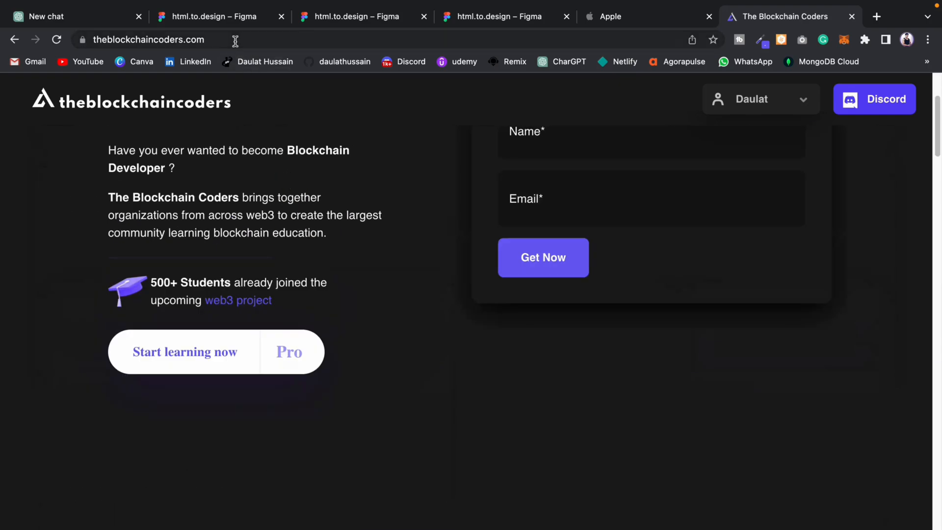
mouse_move(291, 134)
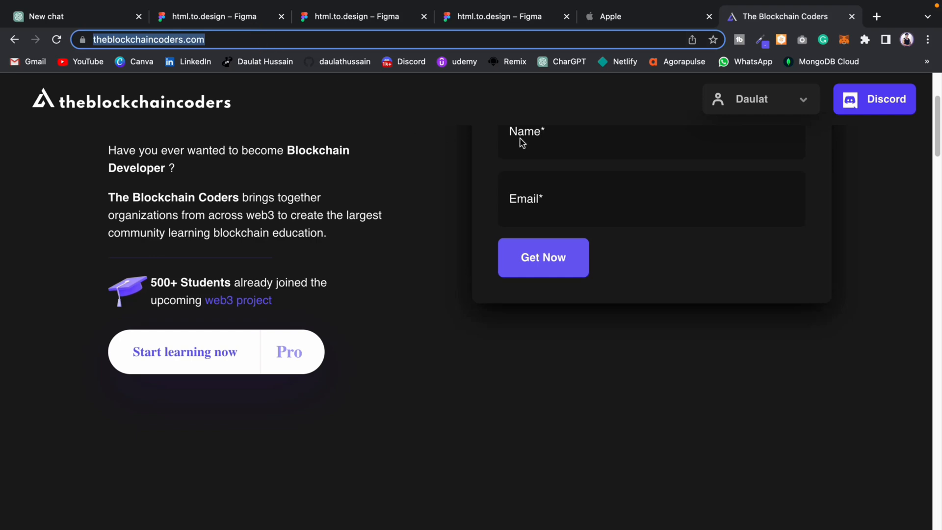
left_click(348, 16)
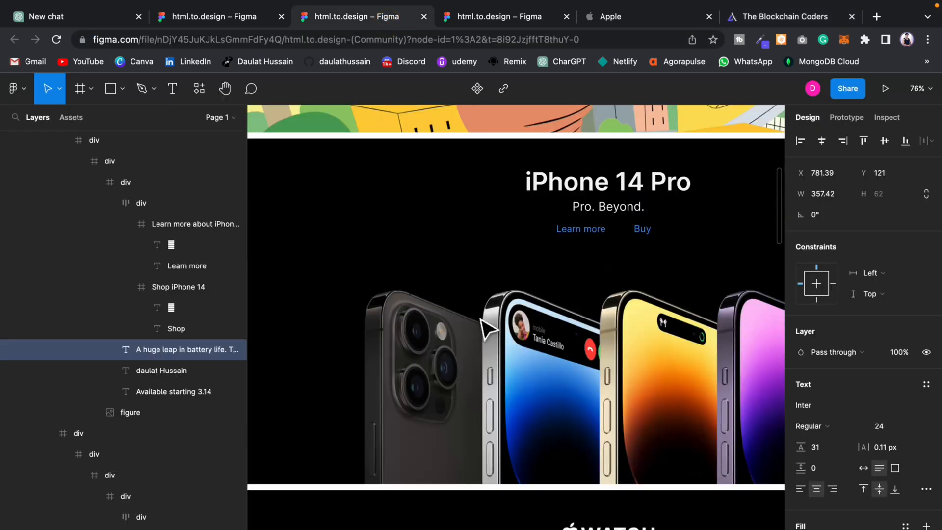
left_click(495, 16)
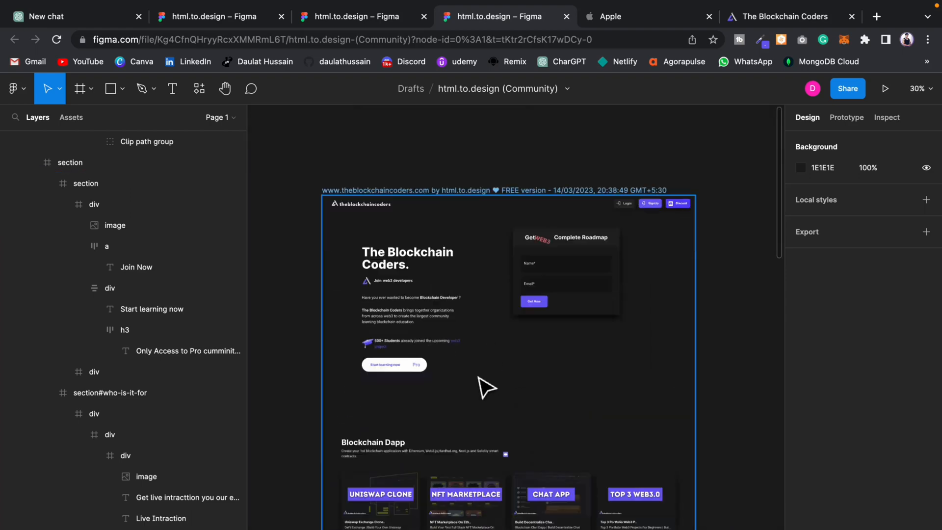
Step: Scroll the Blockchain Coders design and compare it against the live website tab
scroll("down", 3)
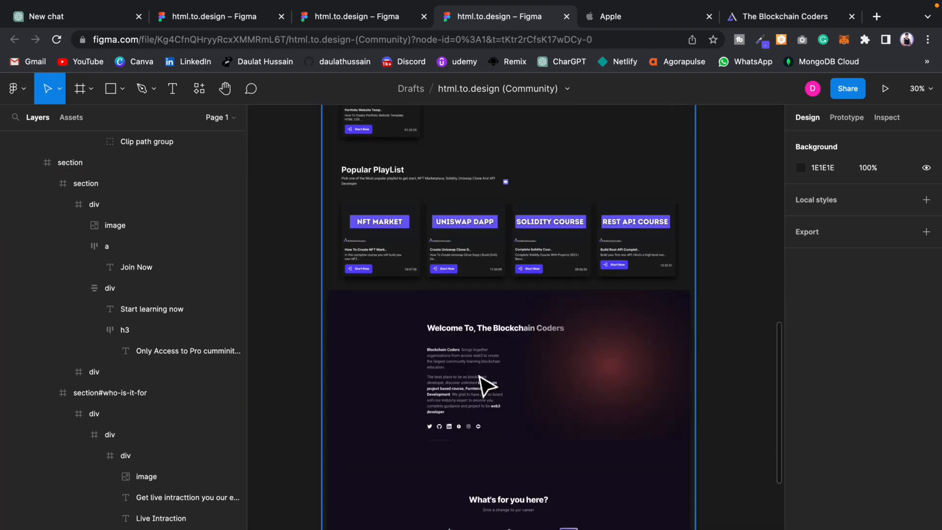
left_click(784, 16)
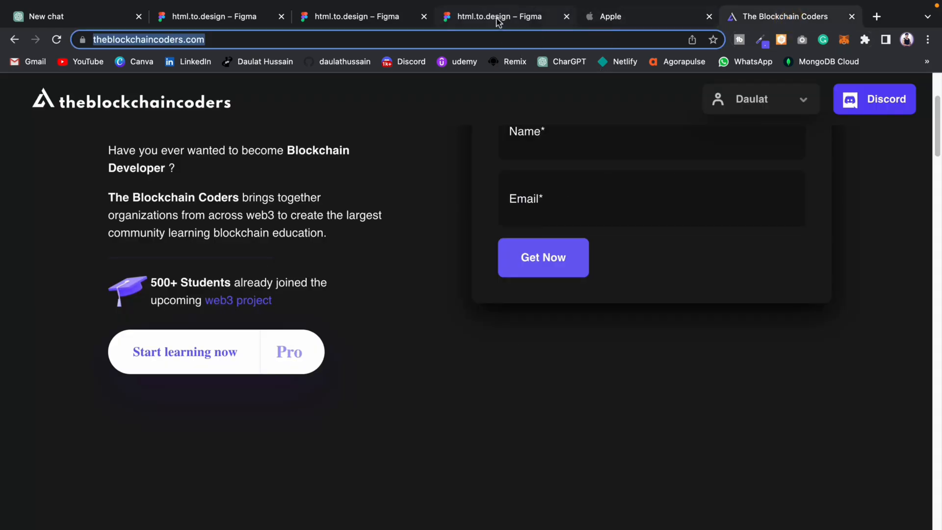
left_click(503, 16)
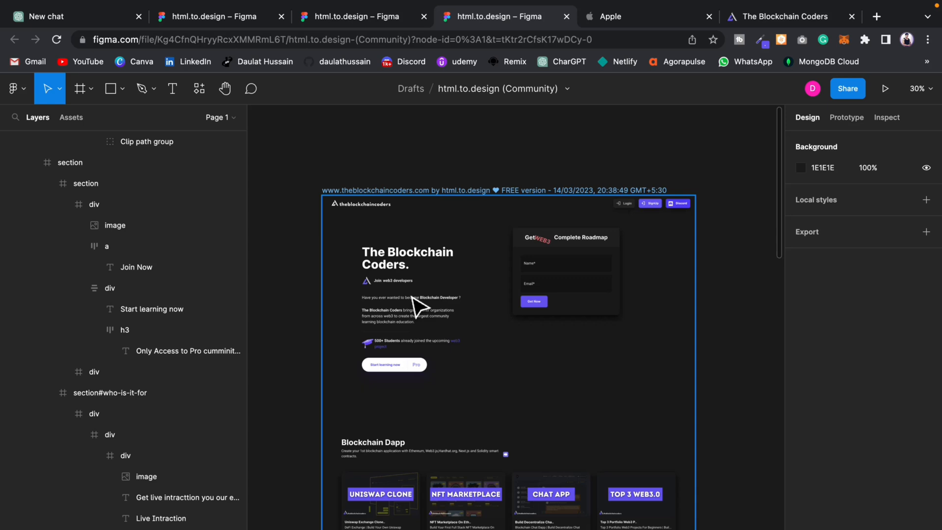
mouse_move(460, 358)
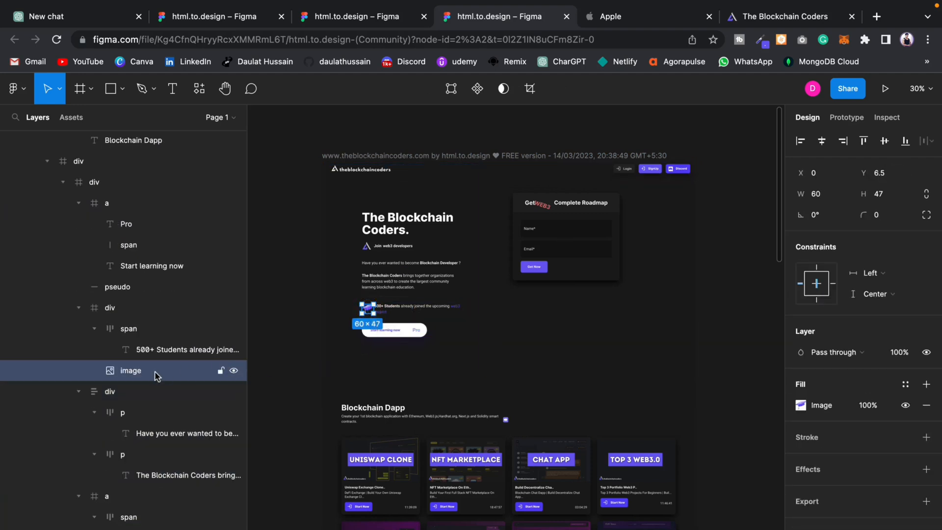
Step: Select the graduation-cap image layer and add a 1x PNG export setting with preview
left_click(233, 371)
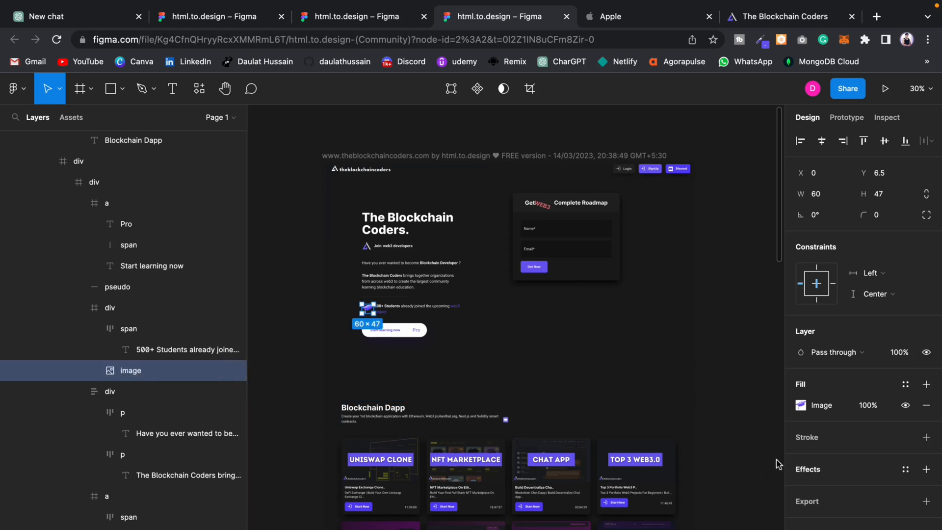
mouse_move(867, 514)
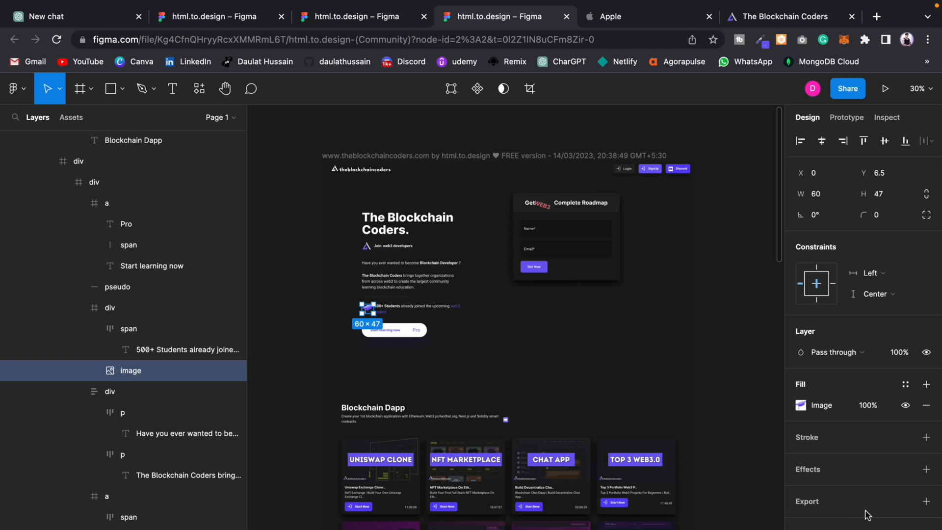
left_click(926, 500)
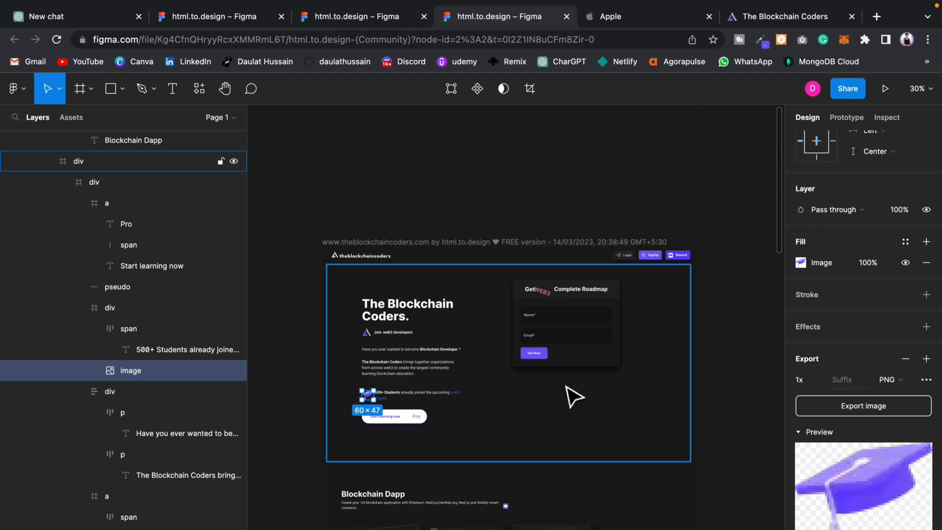
scroll("down", 3)
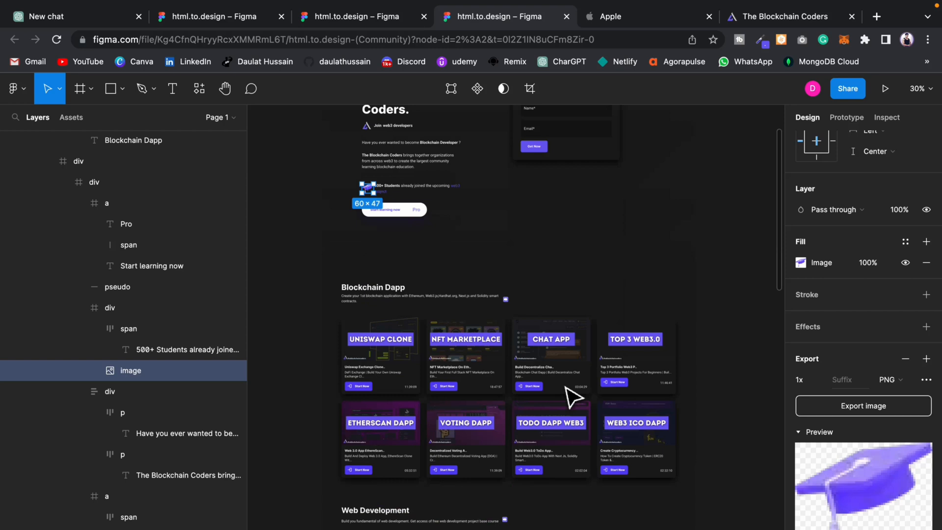
scroll("down", 3)
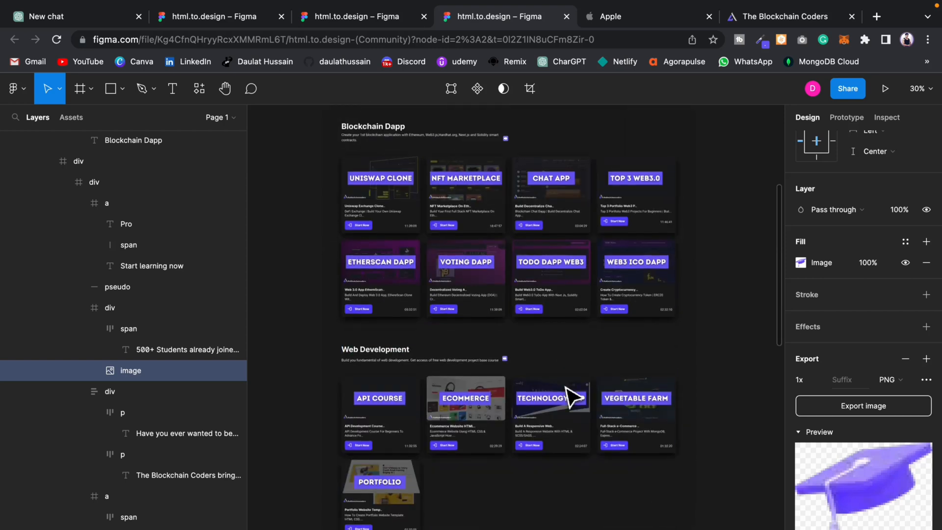
scroll("down", 3)
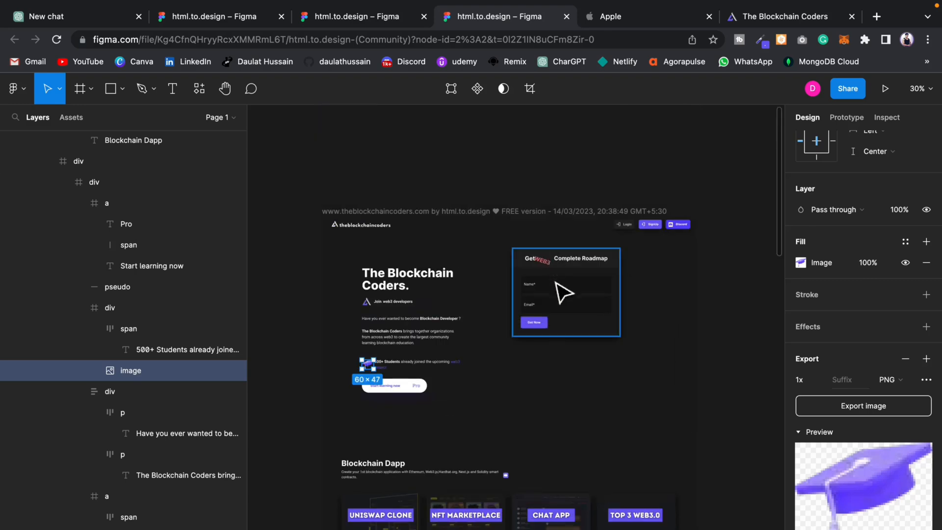
scroll("down", 3)
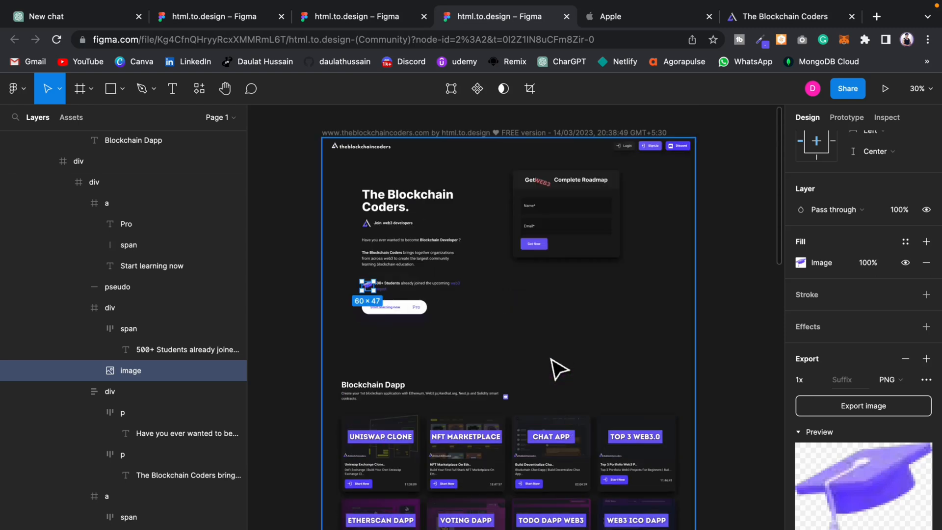
mouse_move(492, 386)
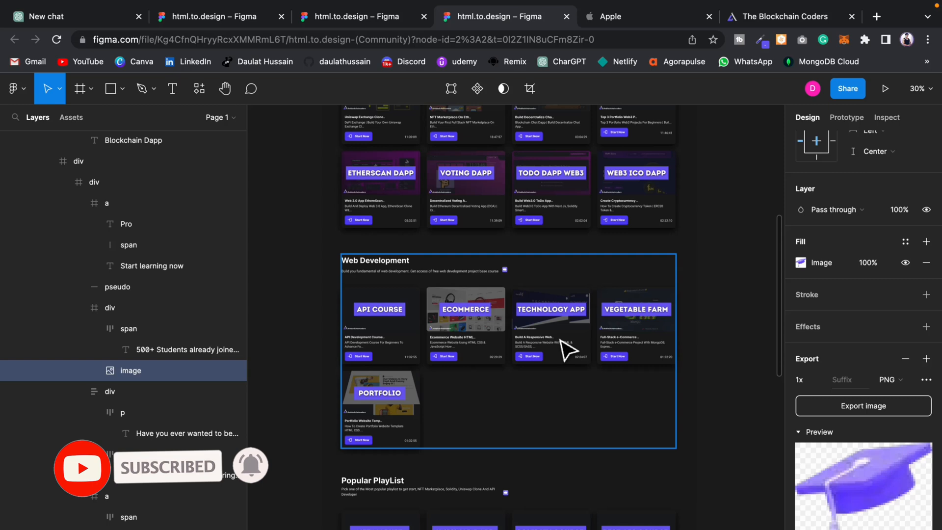
scroll("down", 3)
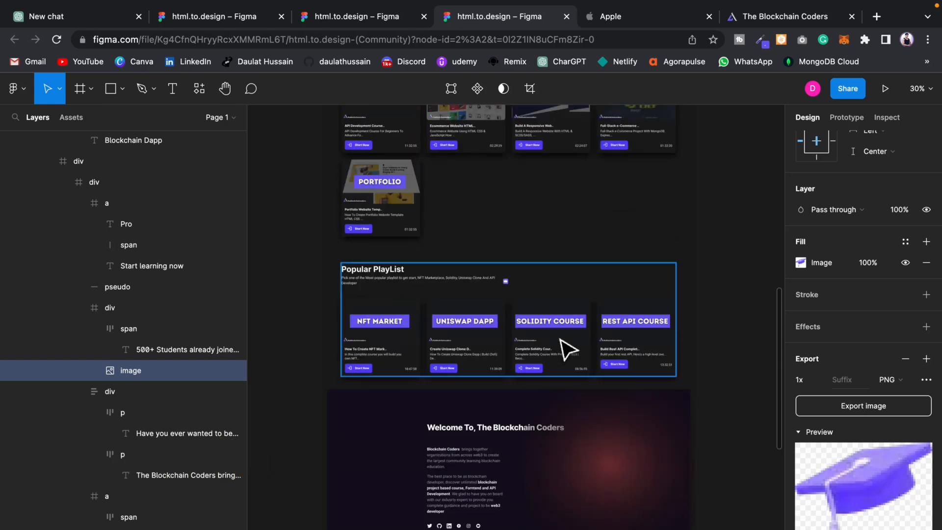